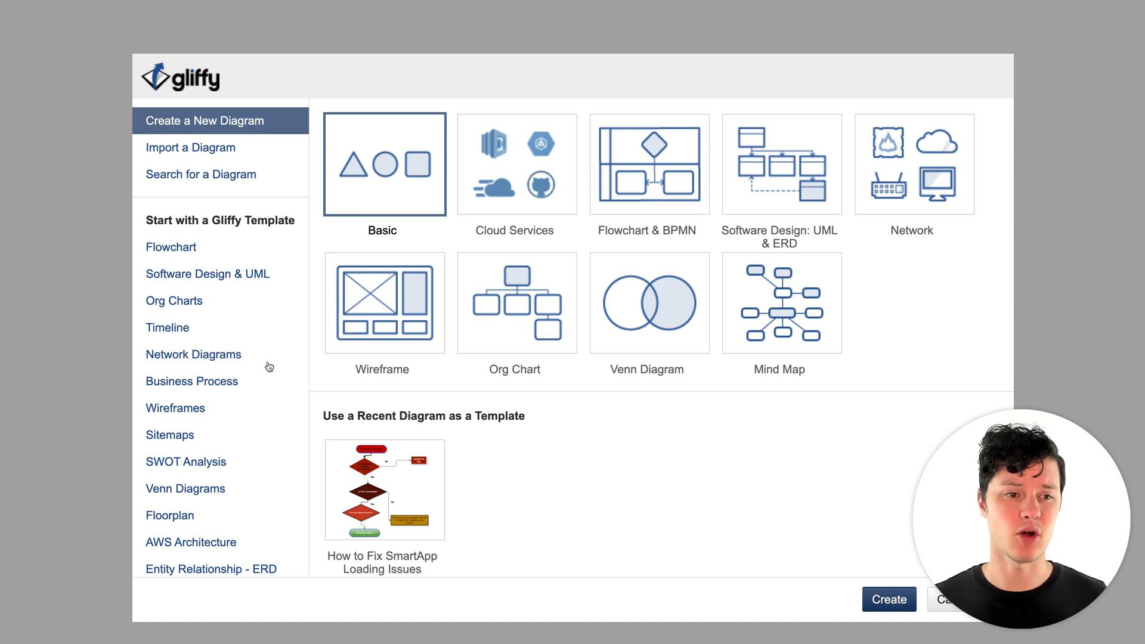
Browse the Software Design & UML, SWOT Analysis and Venn template categories
left_click(207, 274)
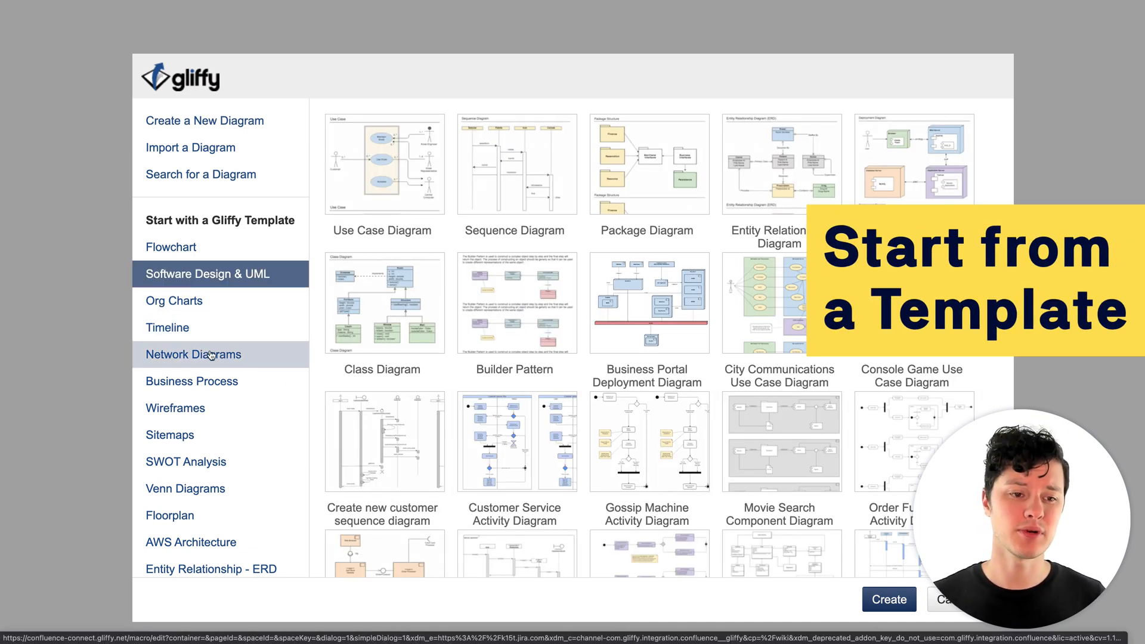
left_click(186, 461)
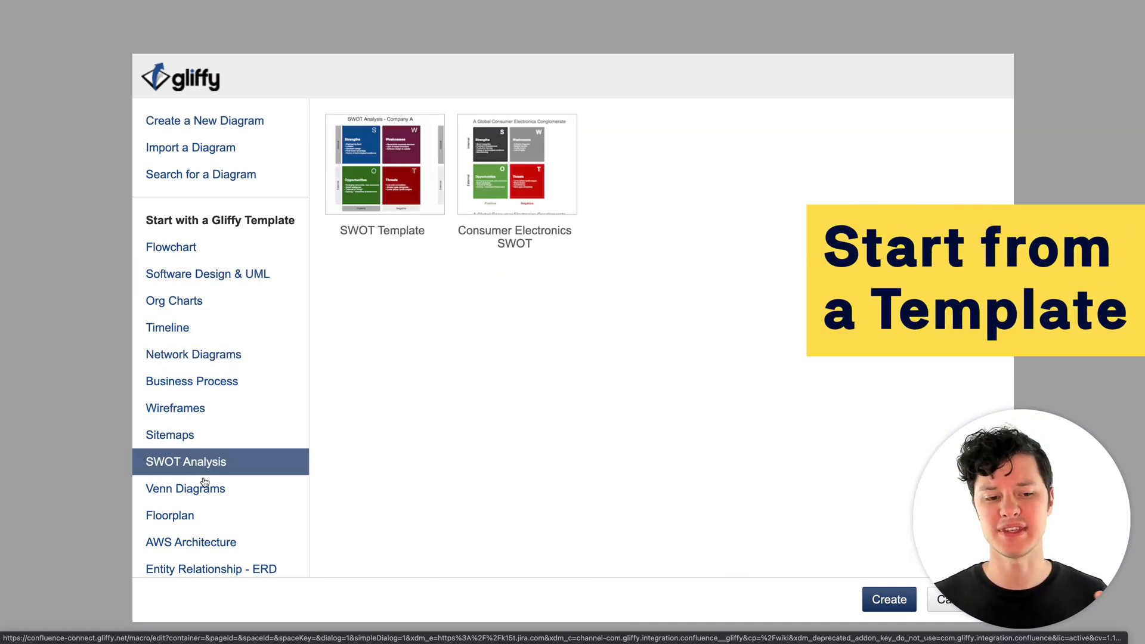
left_click(185, 487)
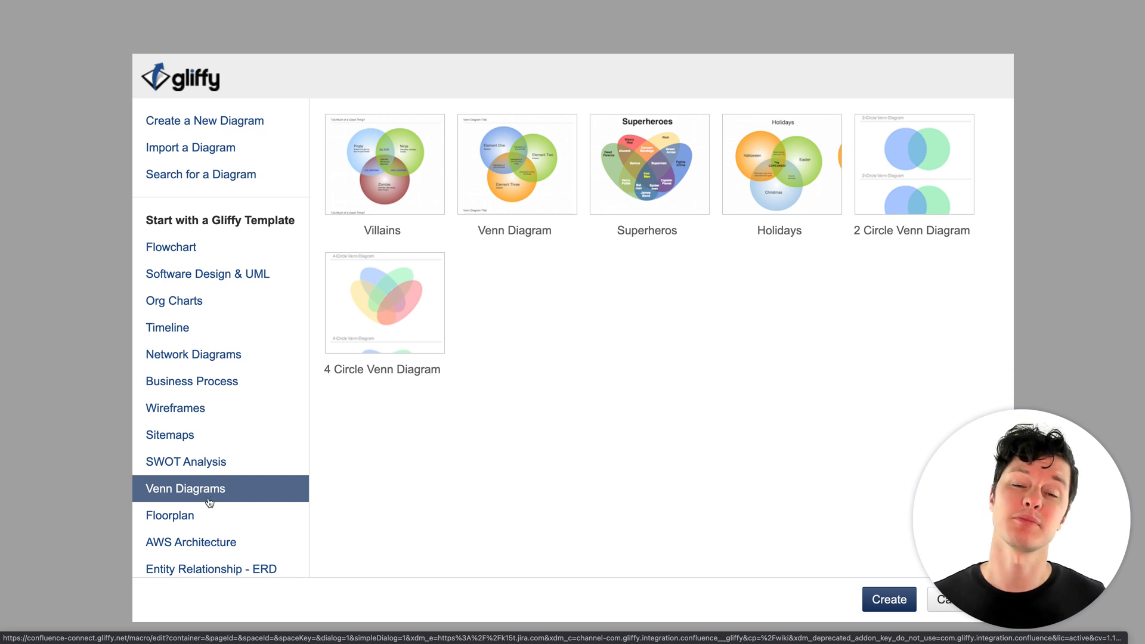
mouse_move(225, 120)
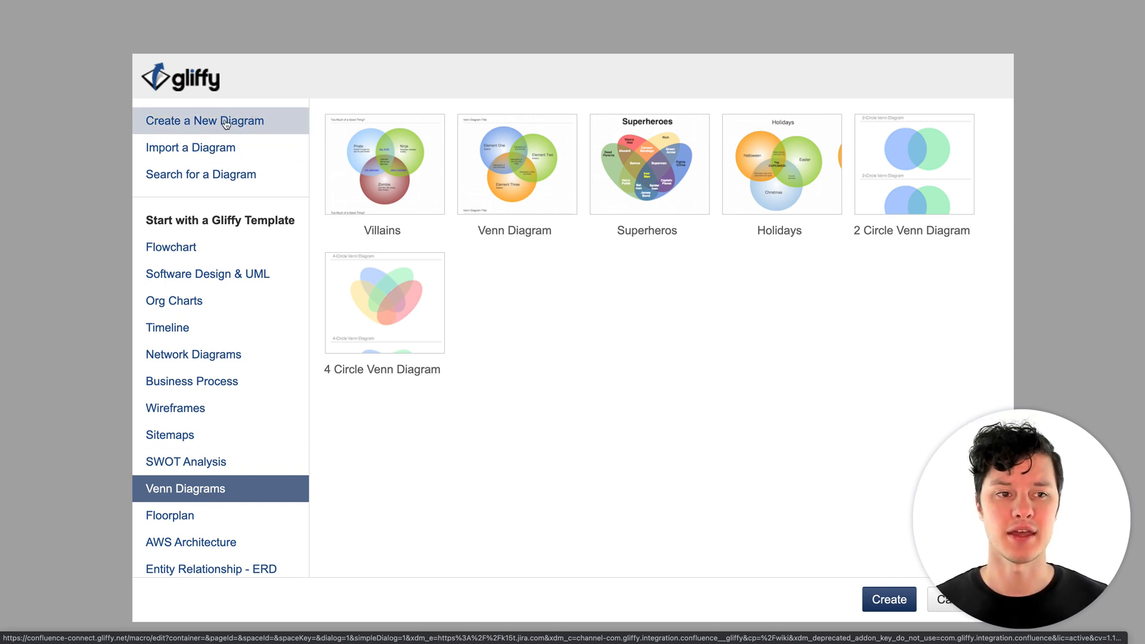
Create a new blank Flowchart & BPMN diagram
left_click(202, 121)
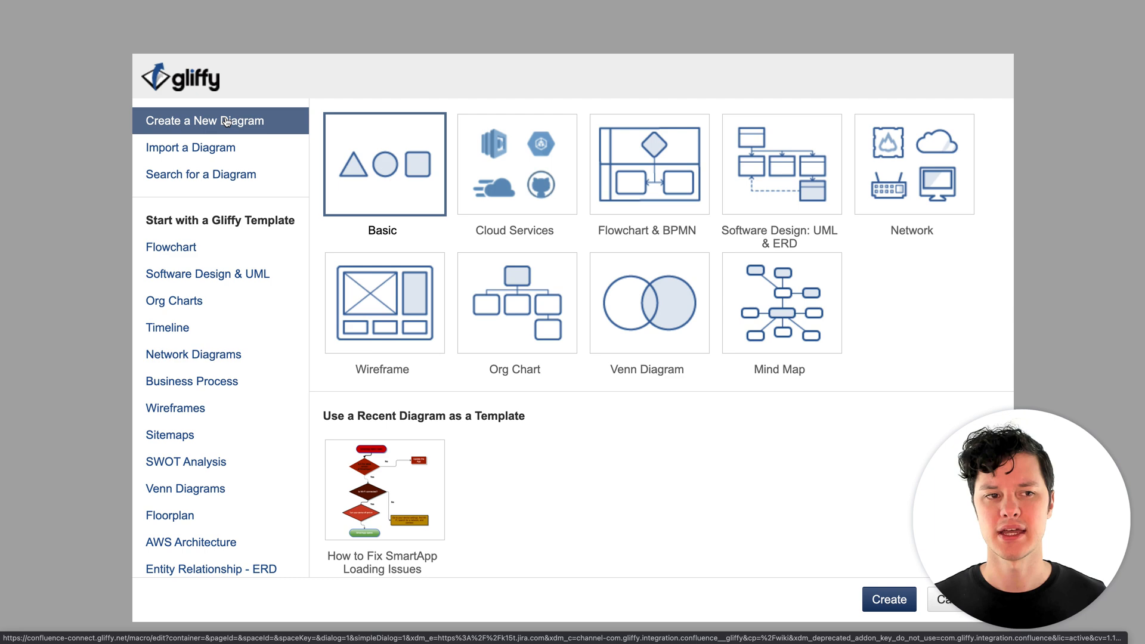
left_click(647, 163)
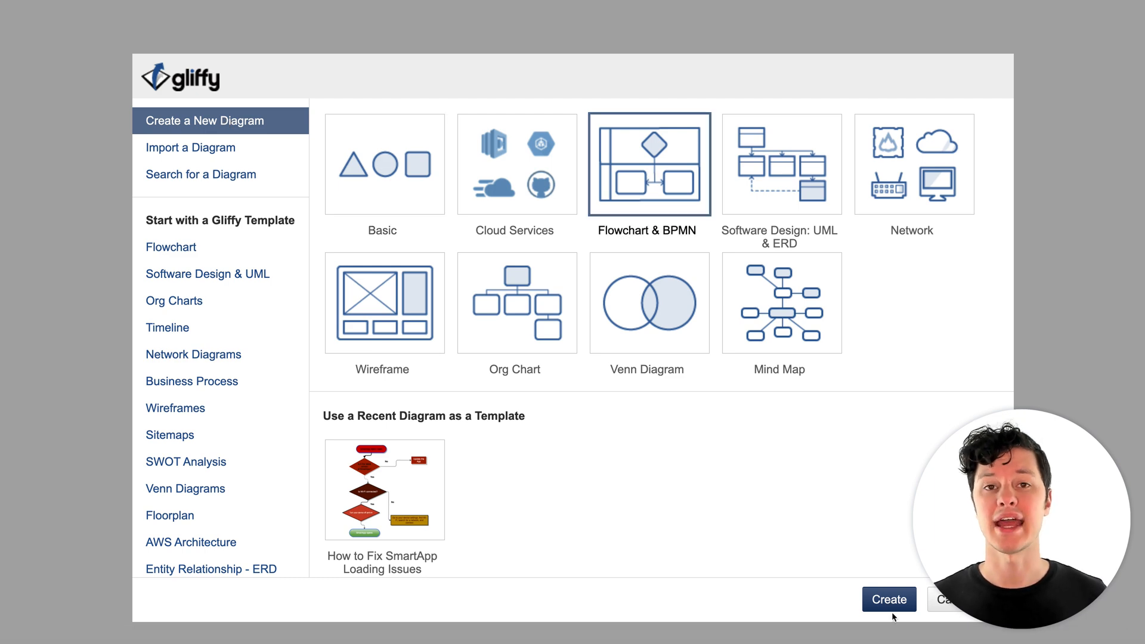
left_click(889, 600)
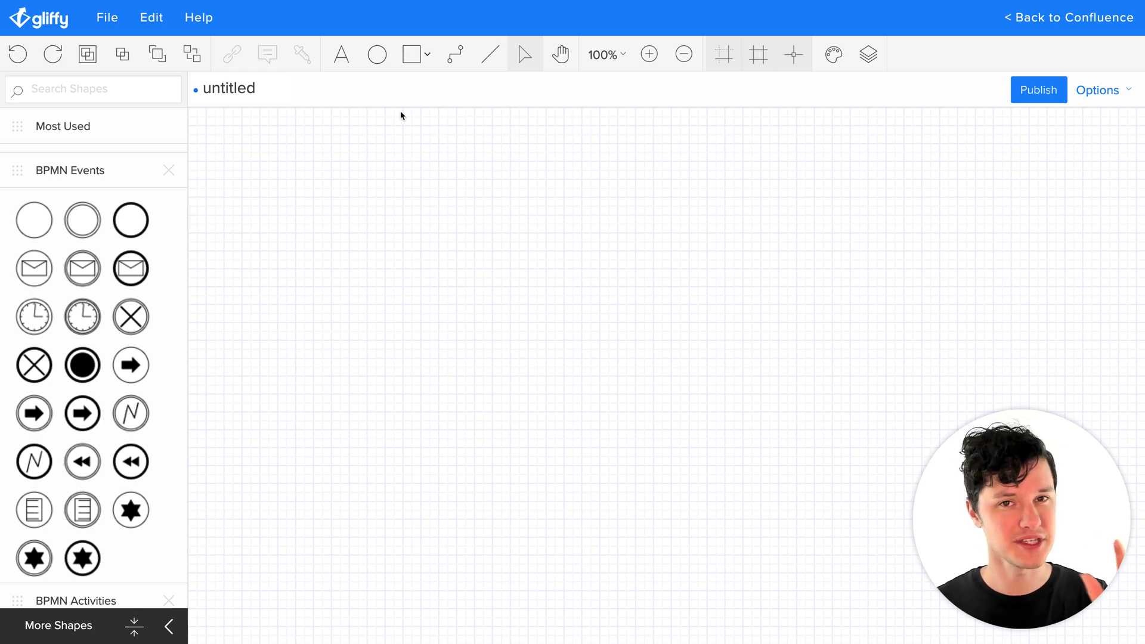
Rename the untitled diagram to 'How to Fix SmartApp Loading Issues'
left_click(229, 88)
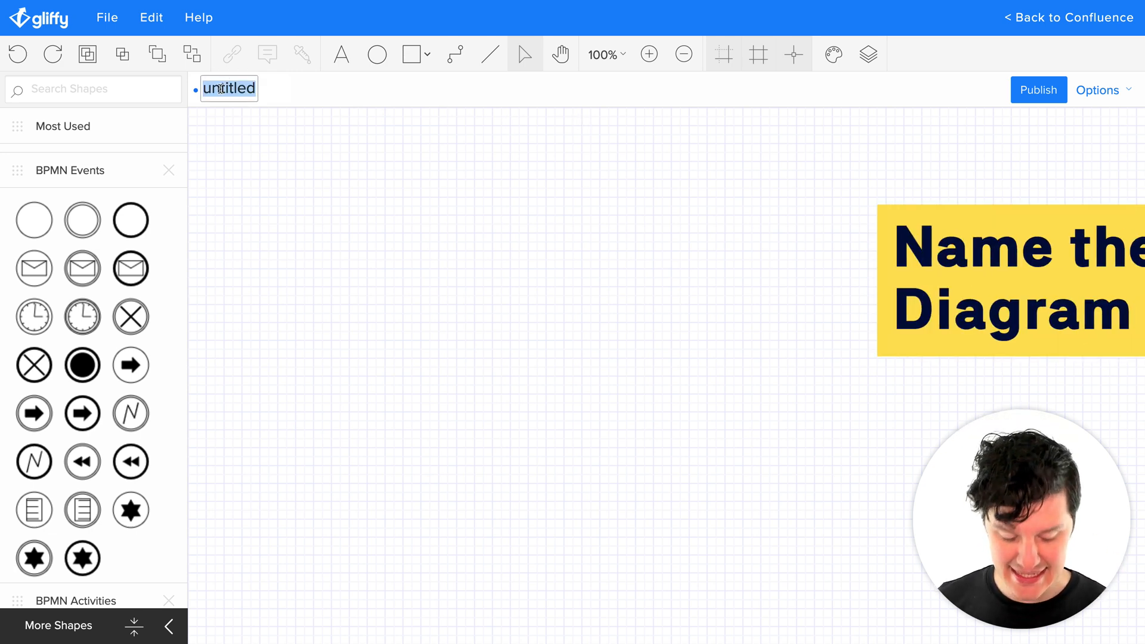
type("How to Fix SmartApp Loading Issues")
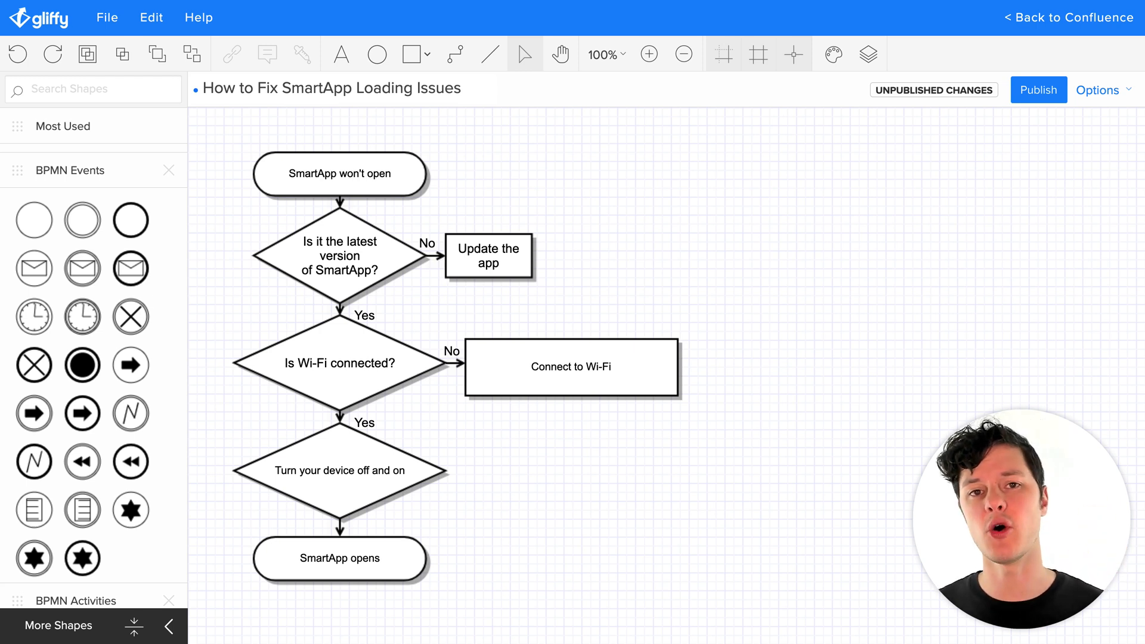
mouse_move(822, 317)
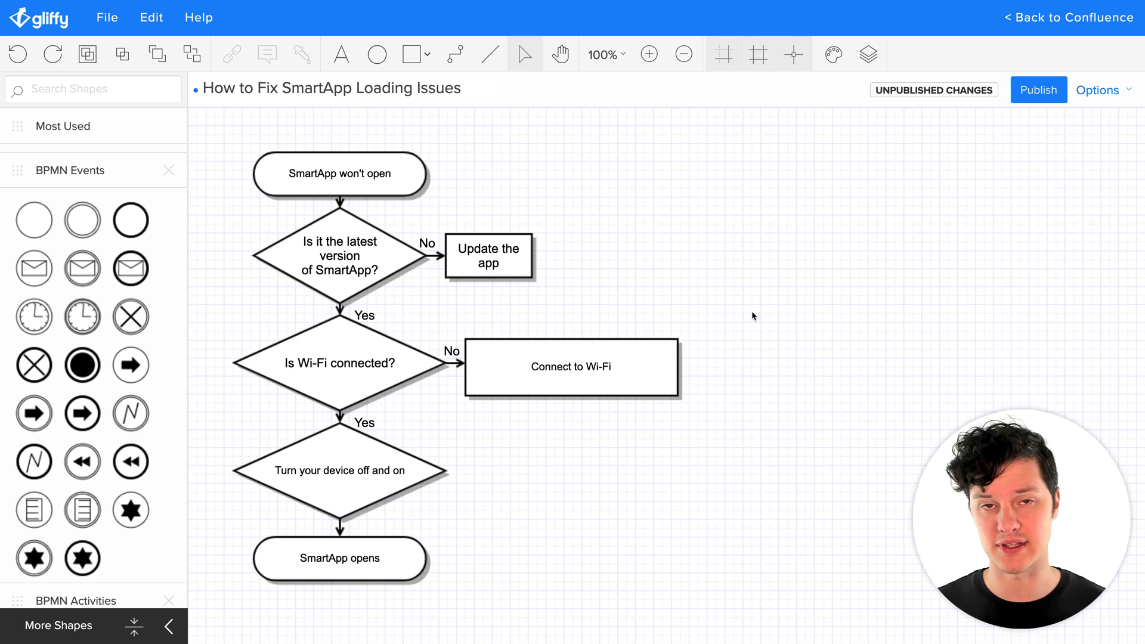
mouse_move(712, 302)
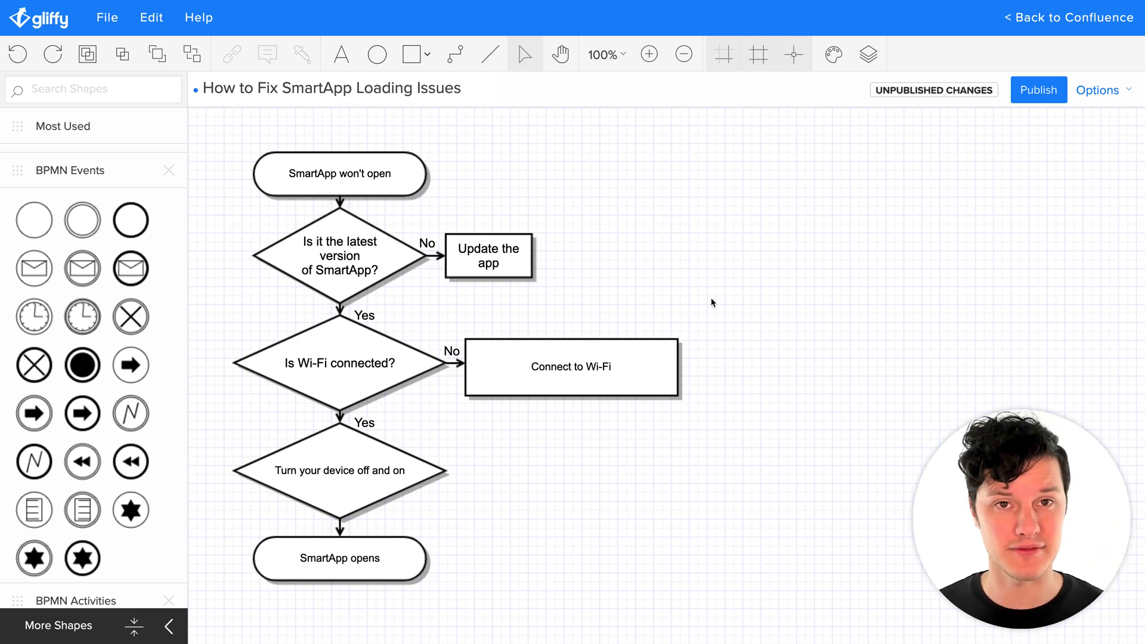
mouse_move(682, 292)
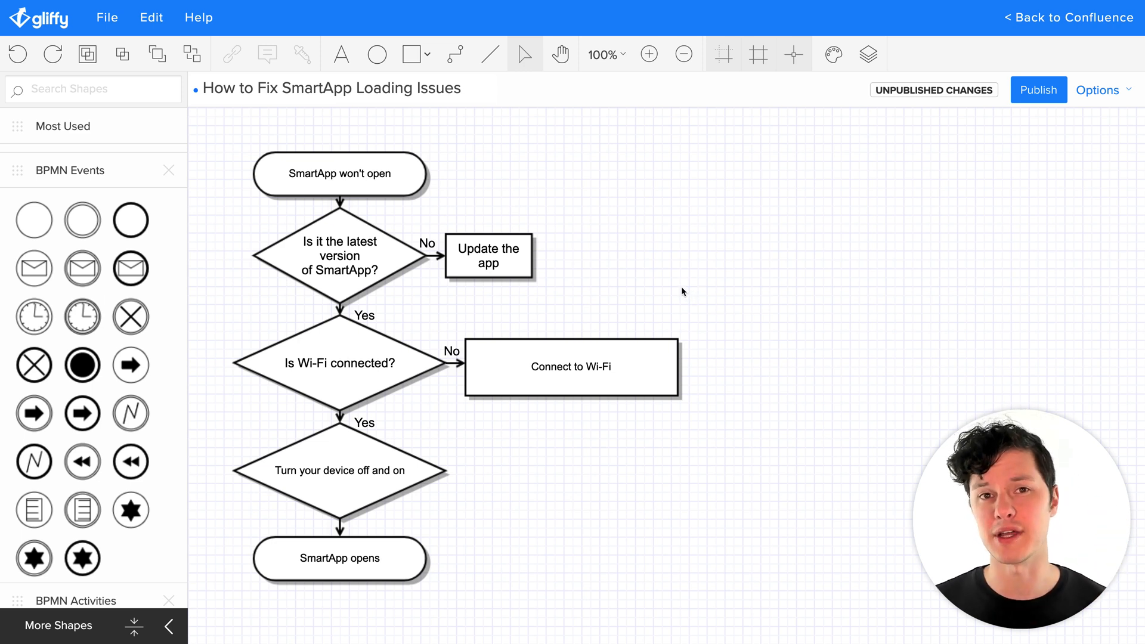
Move the Update the app and Connect to Wi-Fi boxes right and center the No labels on their connectors
left_click(487, 257)
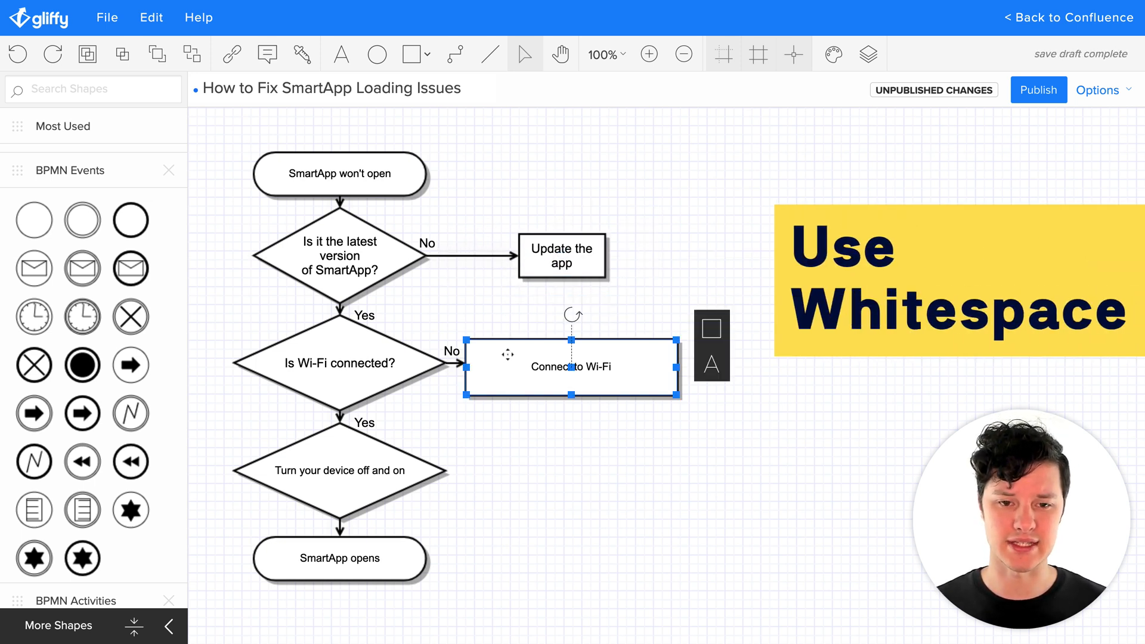
left_click_drag(570, 366, 624, 366)
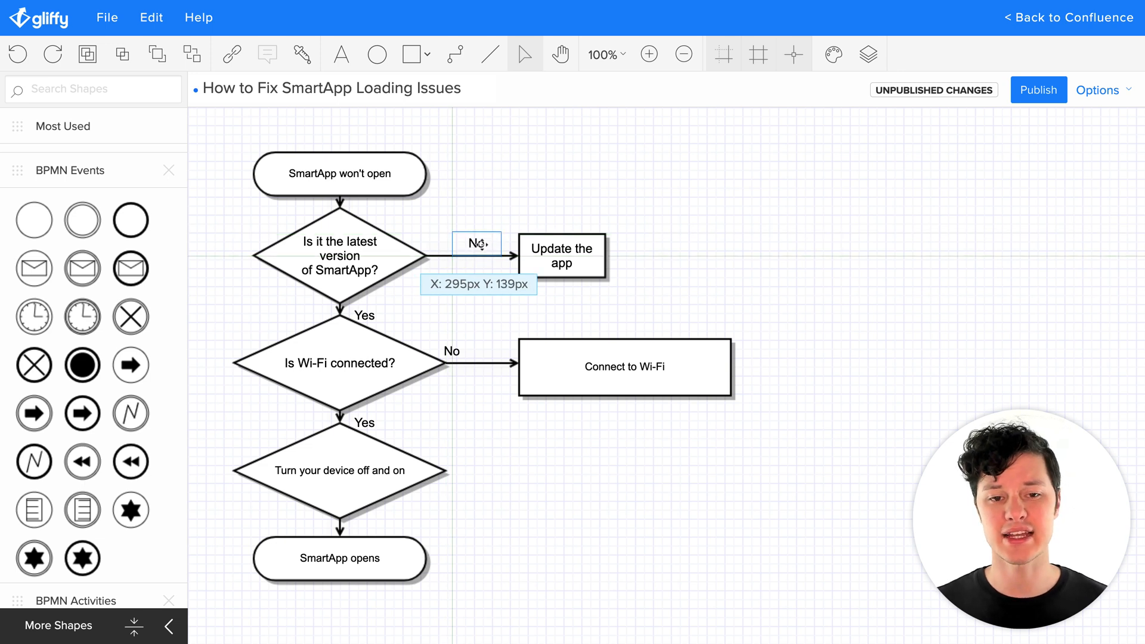
left_click_drag(477, 243, 477, 362)
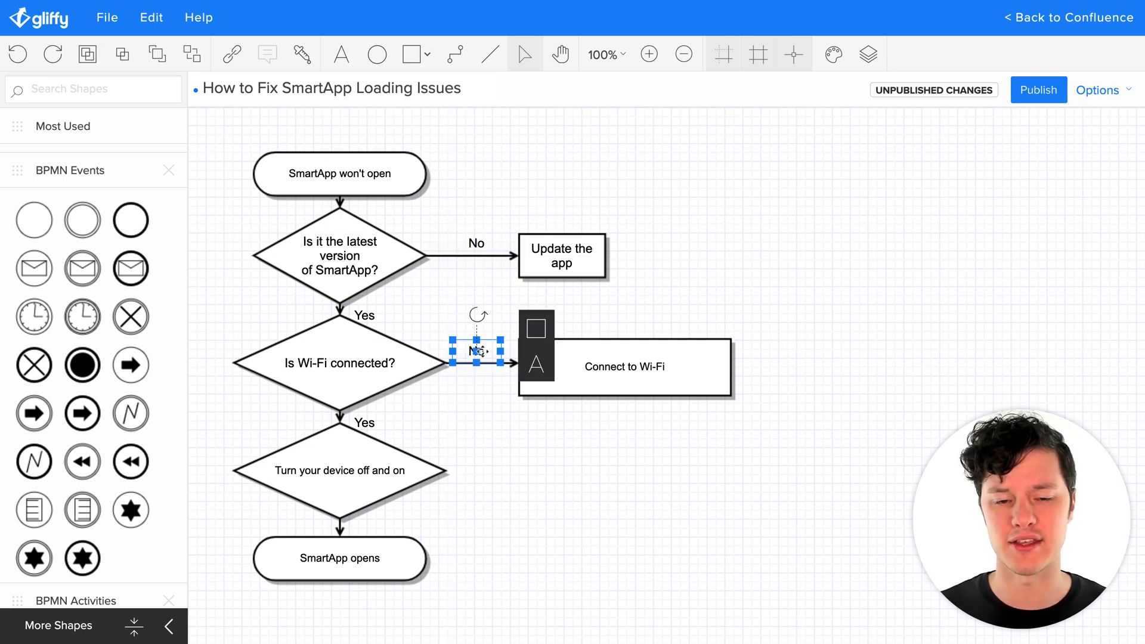
left_click(639, 308)
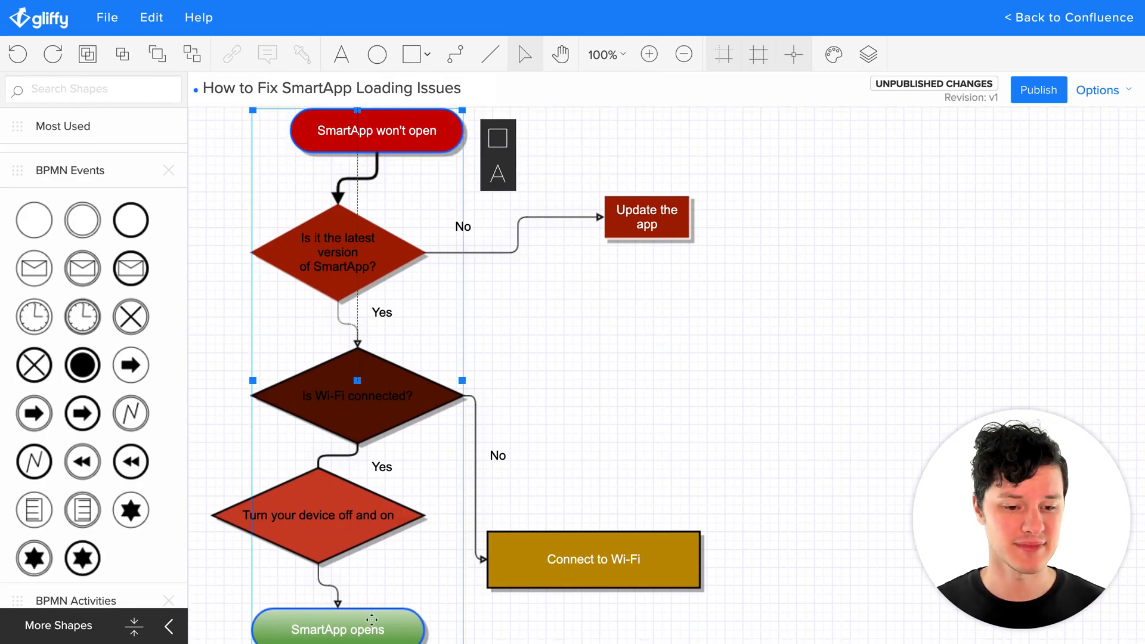
mouse_move(497, 138)
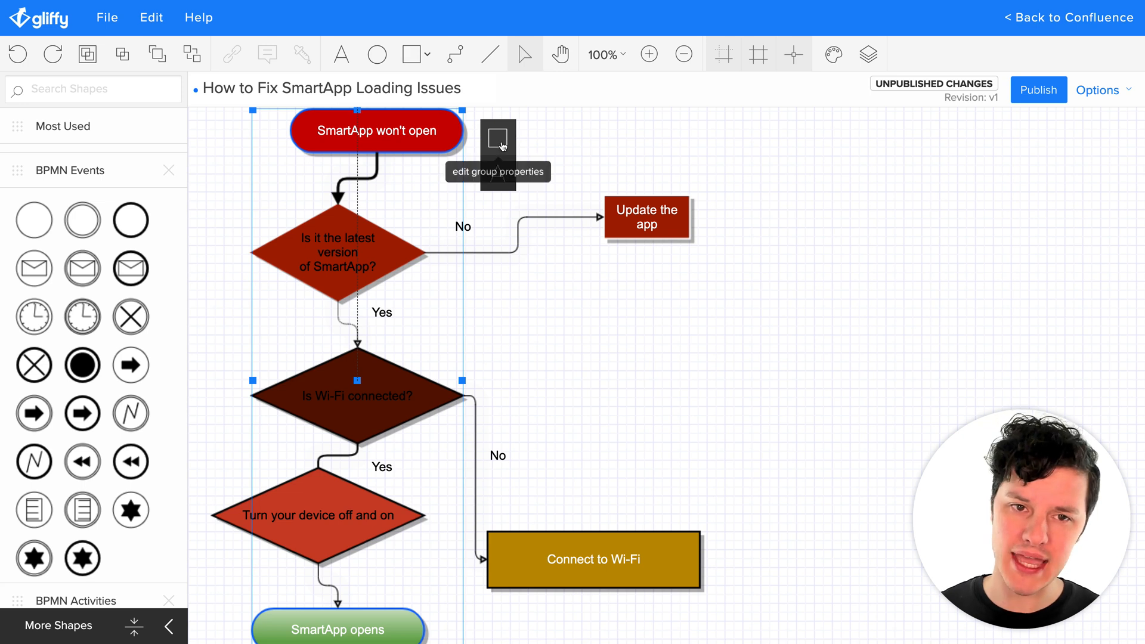
Fill the three decision diamonds with yellow
left_click(497, 137)
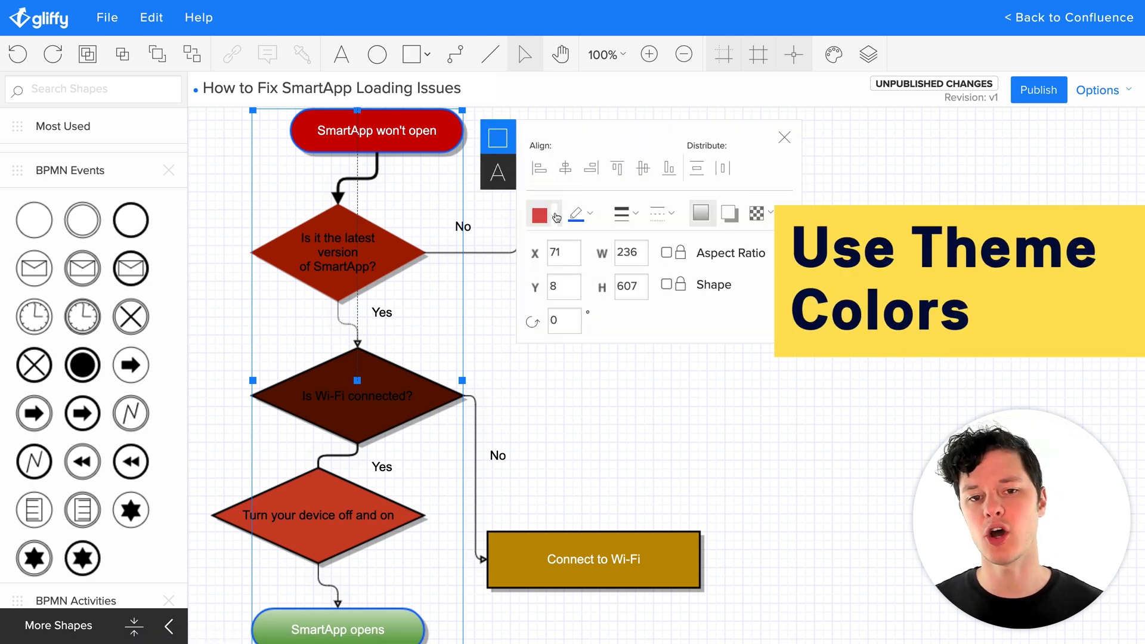
left_click(538, 214)
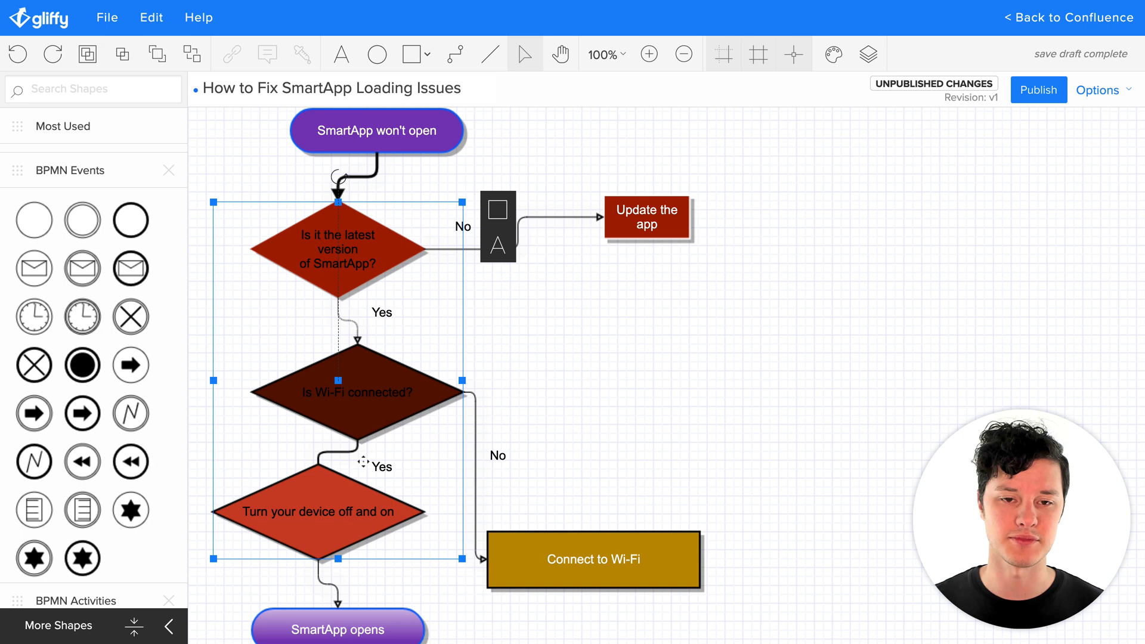
mouse_move(497, 212)
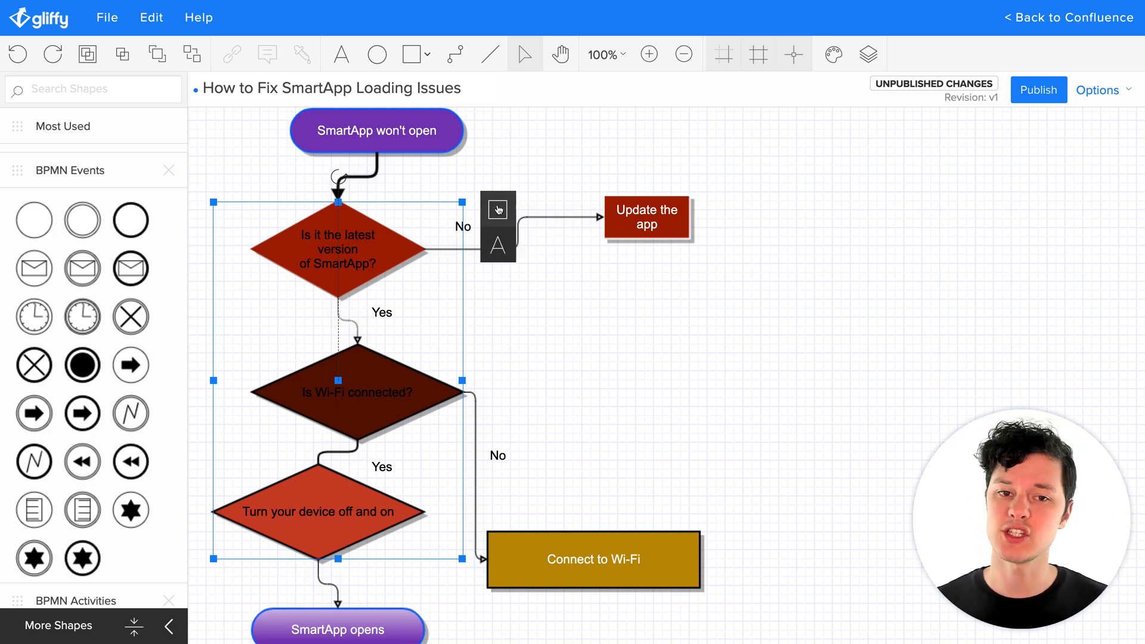
left_click(497, 208)
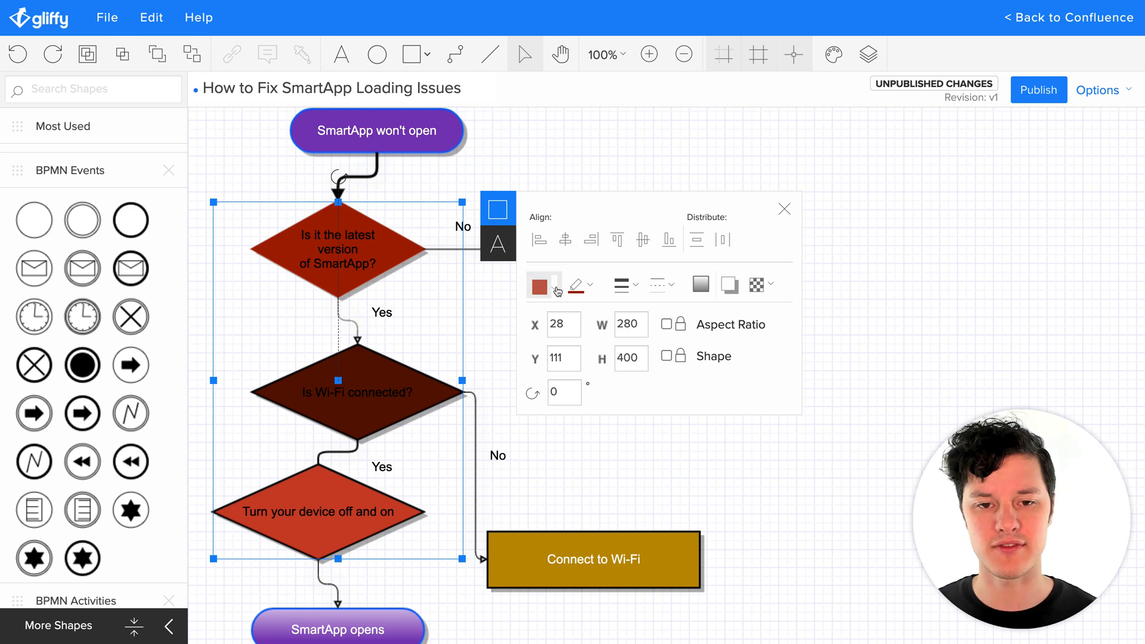
left_click(539, 285)
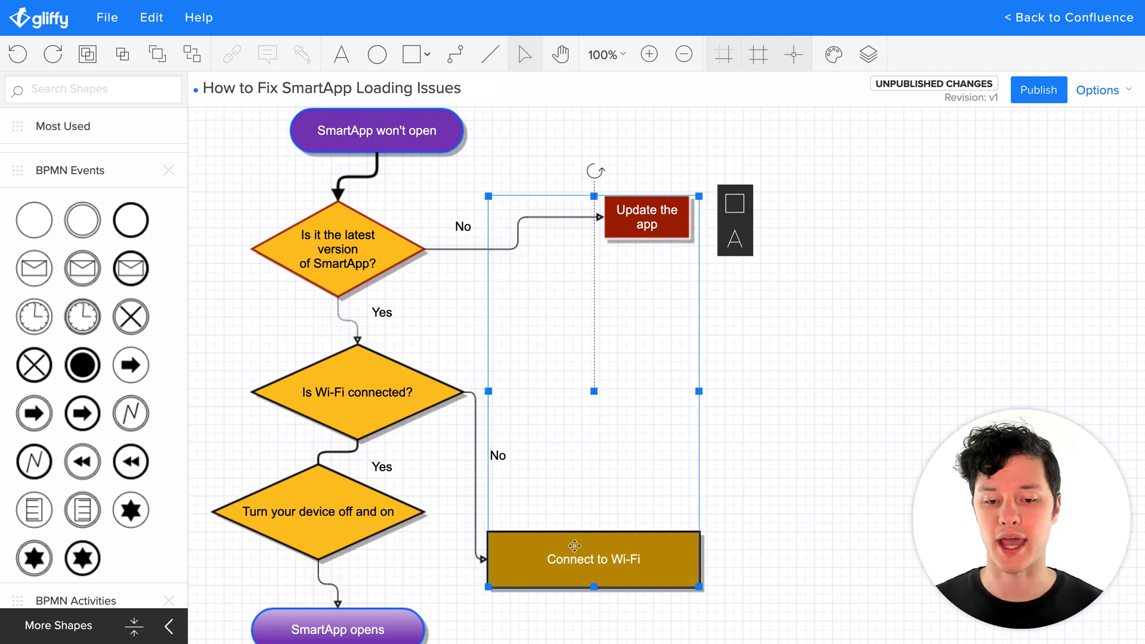
Fill the Update the app and Connect to Wi-Fi boxes with green
left_click(736, 203)
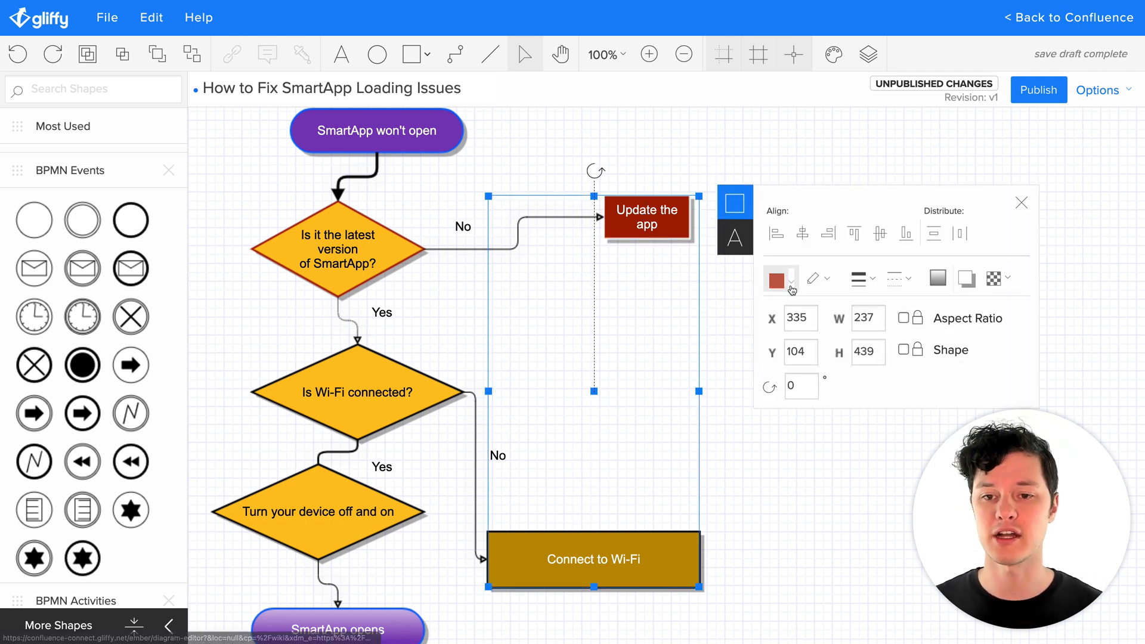
left_click(790, 279)
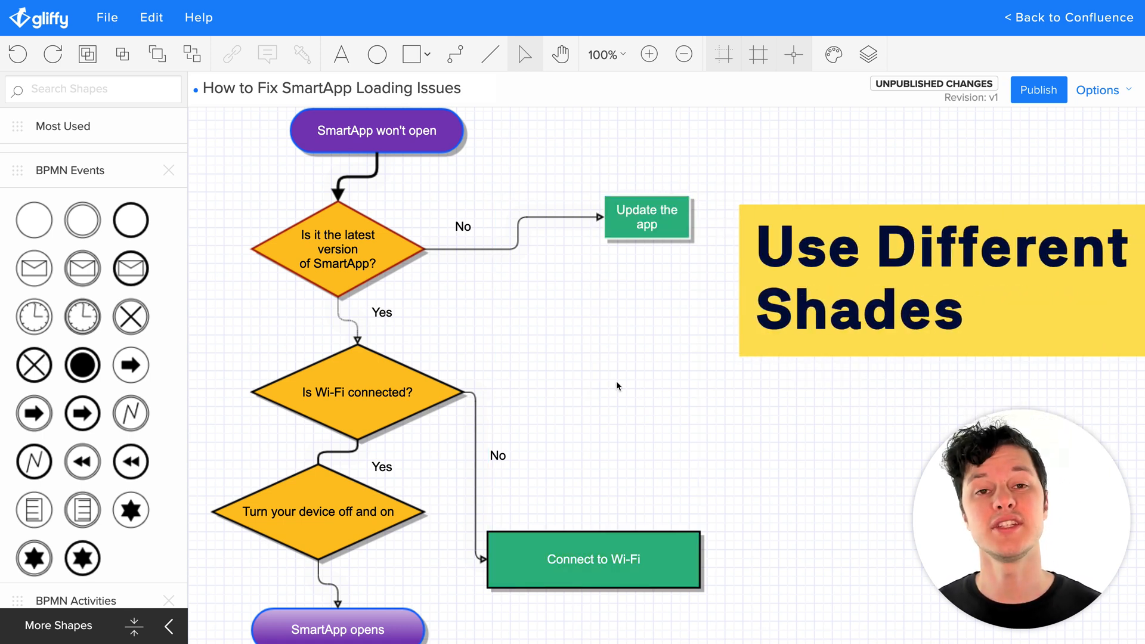
Flatten the shapes and straighten the connectors, then scroll down to the draw.io UML diagram
left_click(336, 248)
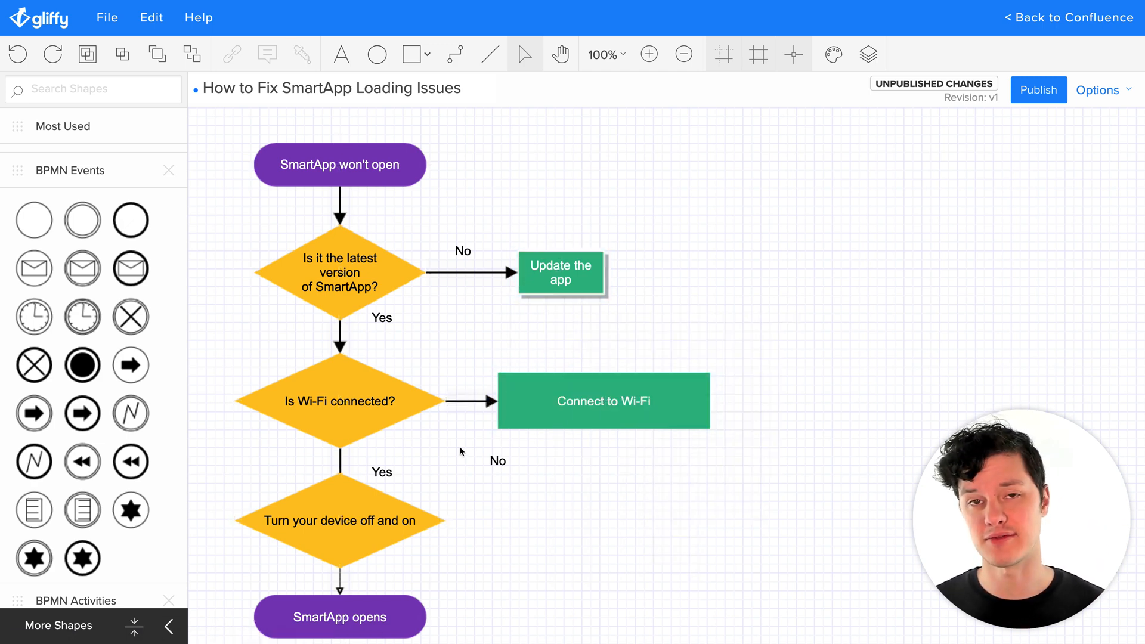
scroll("down", 3)
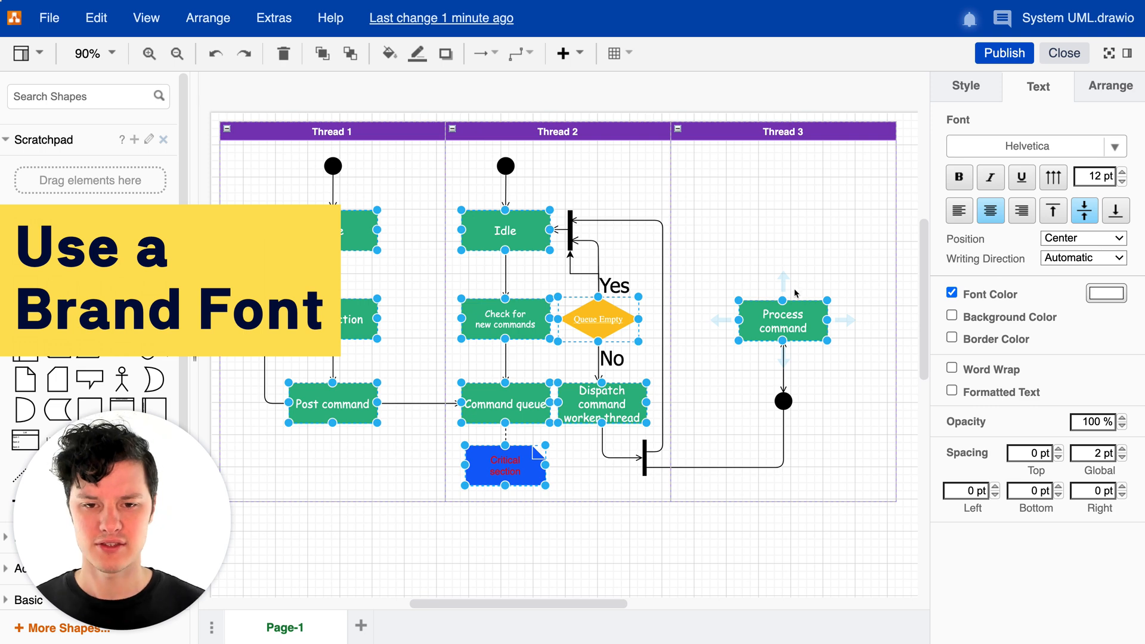
Apply Helvetica to all selected UML labels
left_click(1028, 146)
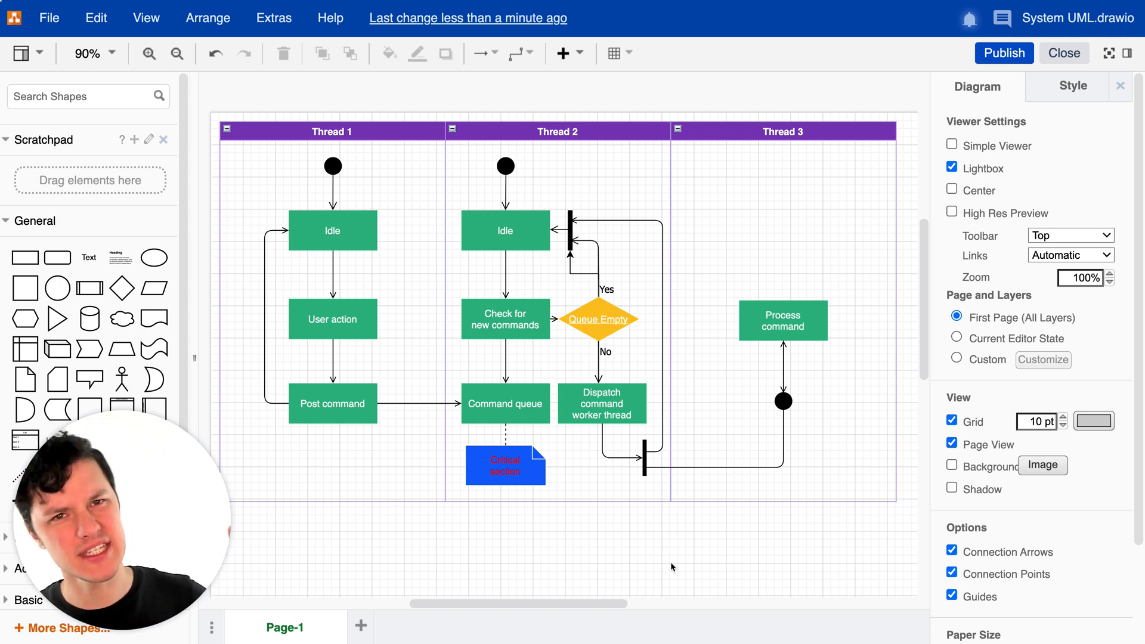
Make the Critical section note's text white and bold
left_click(505, 466)
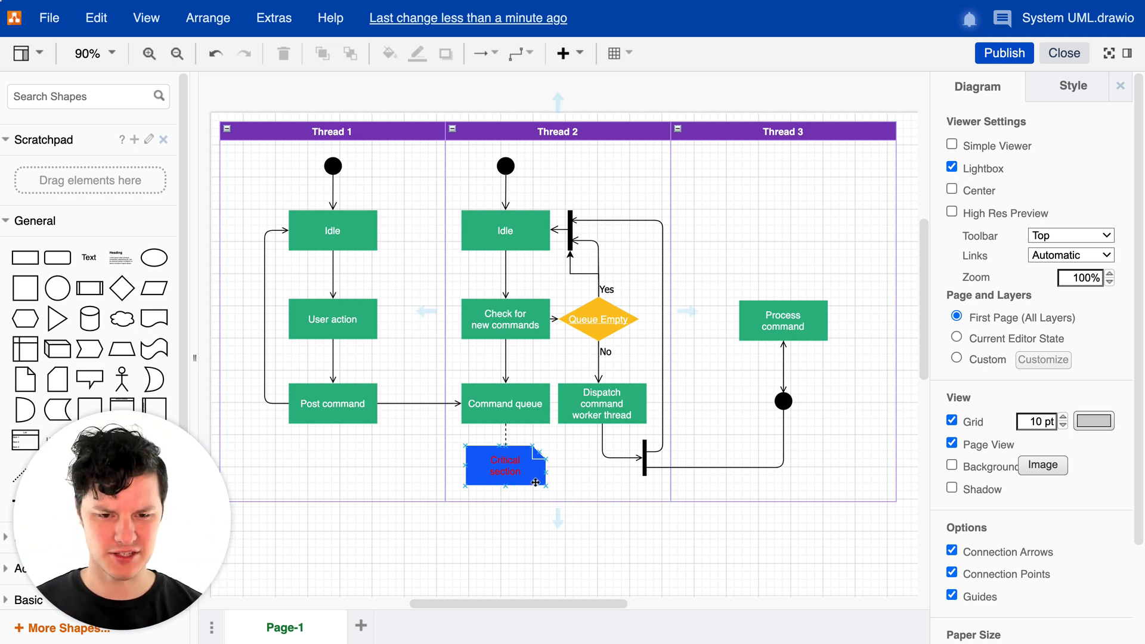
left_click(505, 466)
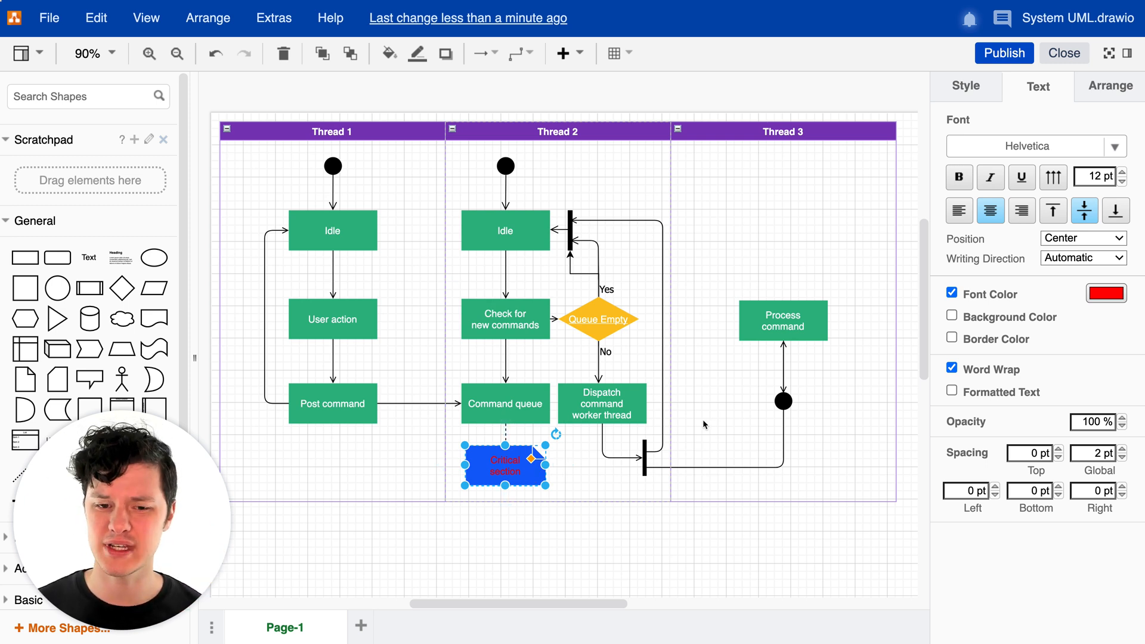
mouse_move(1085, 320)
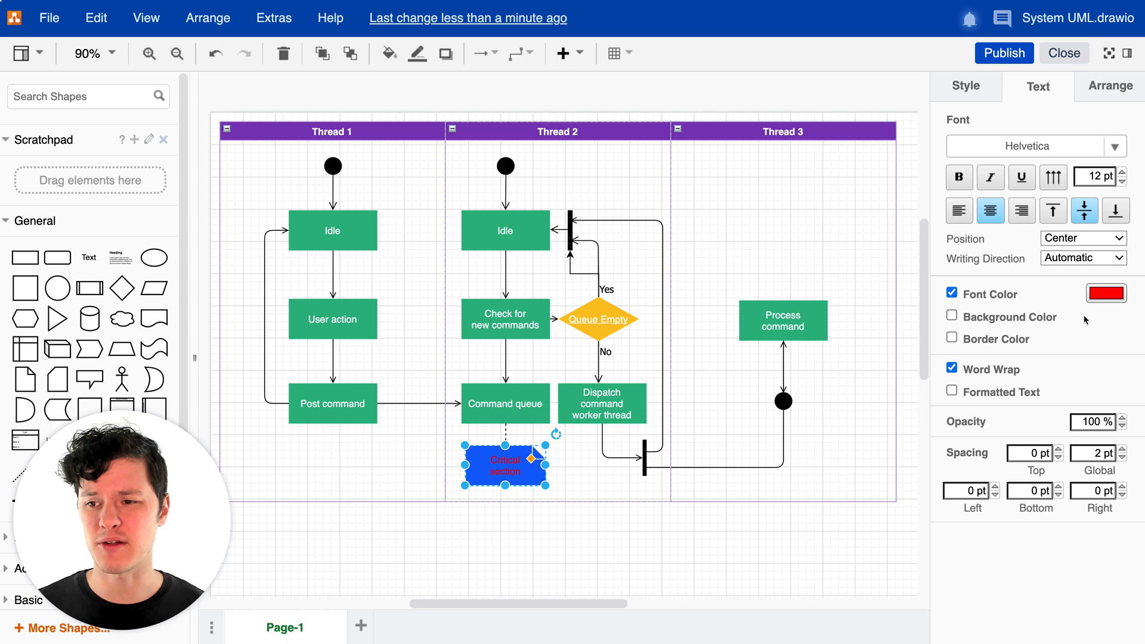
left_click(1104, 293)
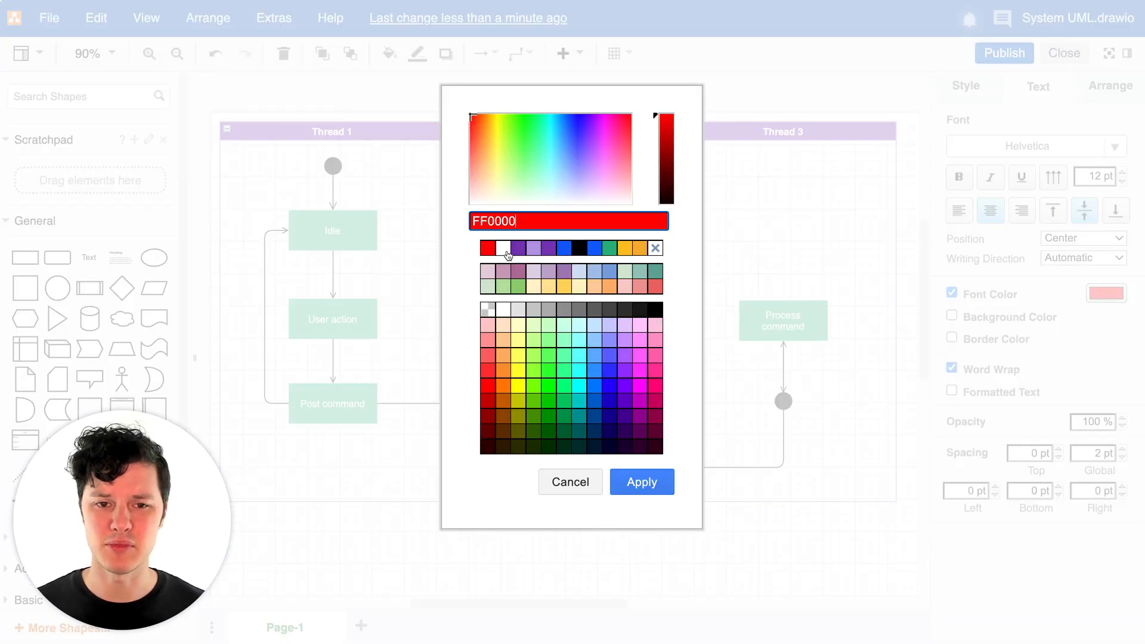
left_click(641, 481)
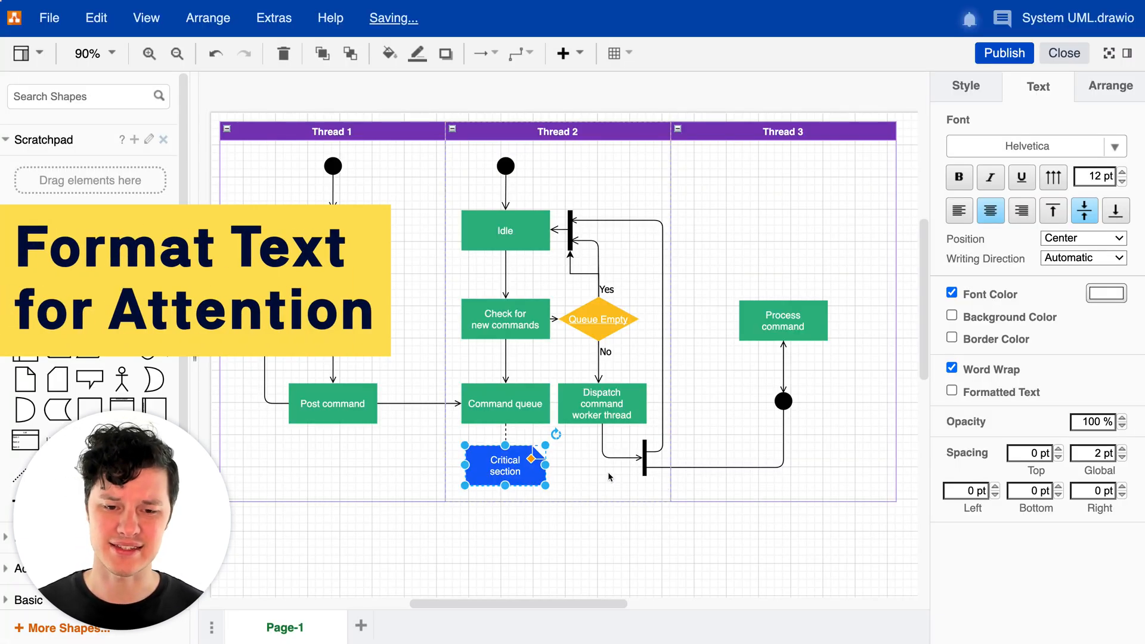
left_click(958, 176)
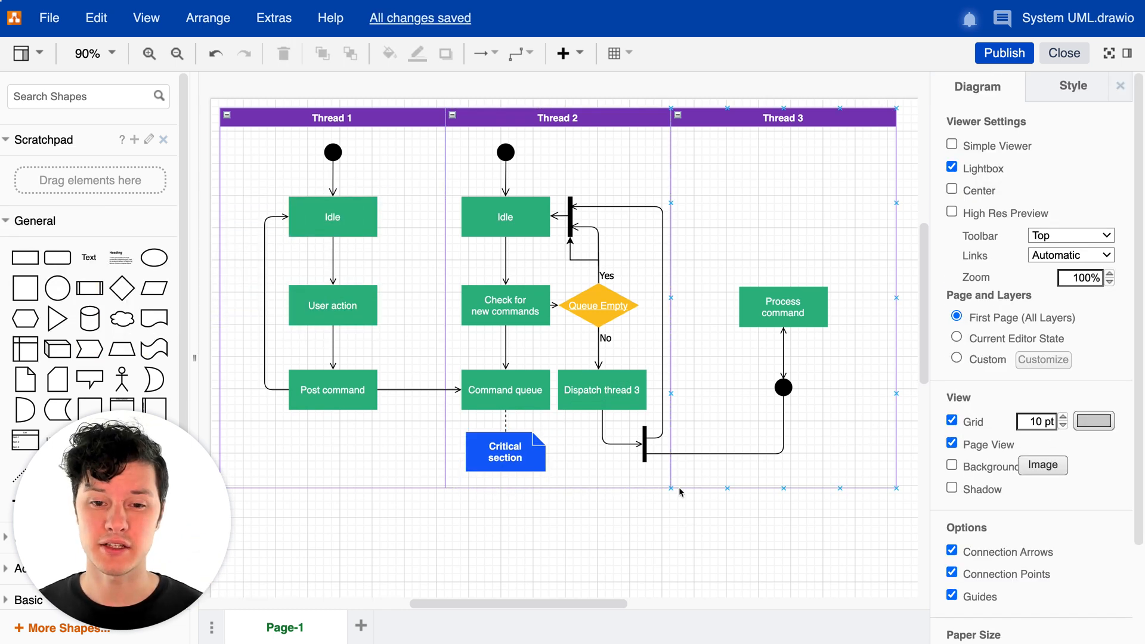
Set the Queue Empty label to black, then select the Dispatch command worker thread box
left_click(598, 305)
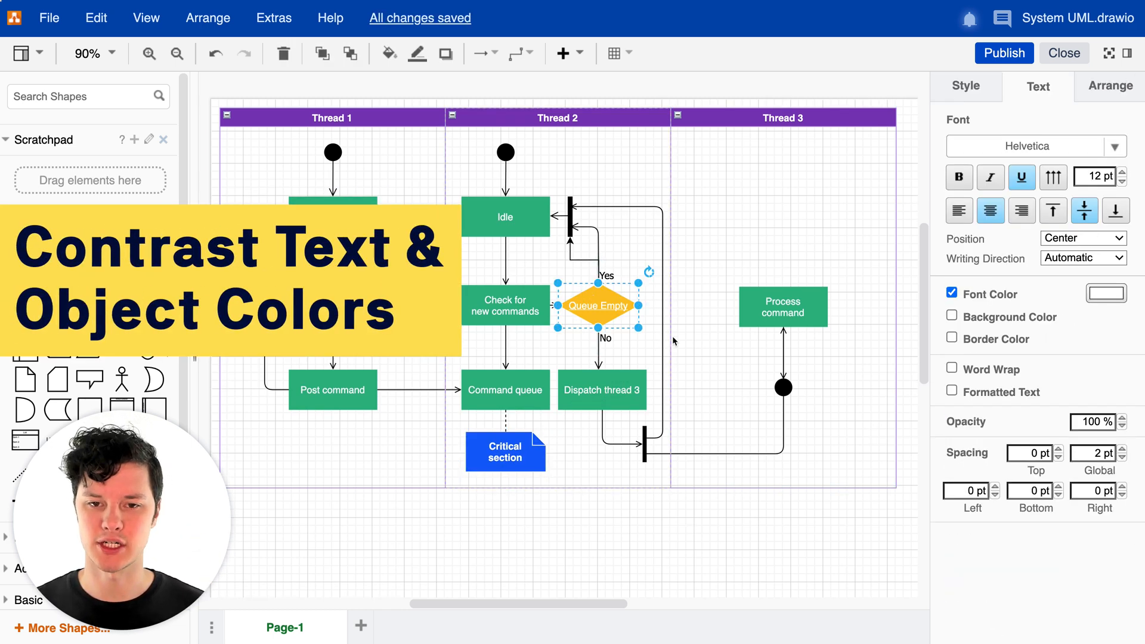
left_click(1106, 294)
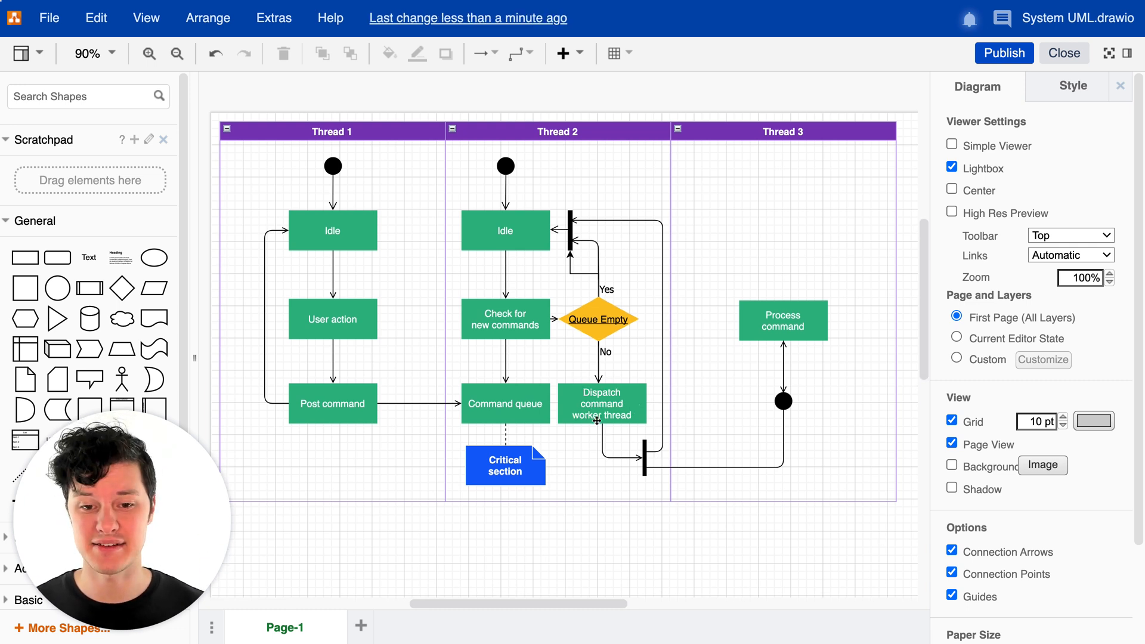
left_click(601, 404)
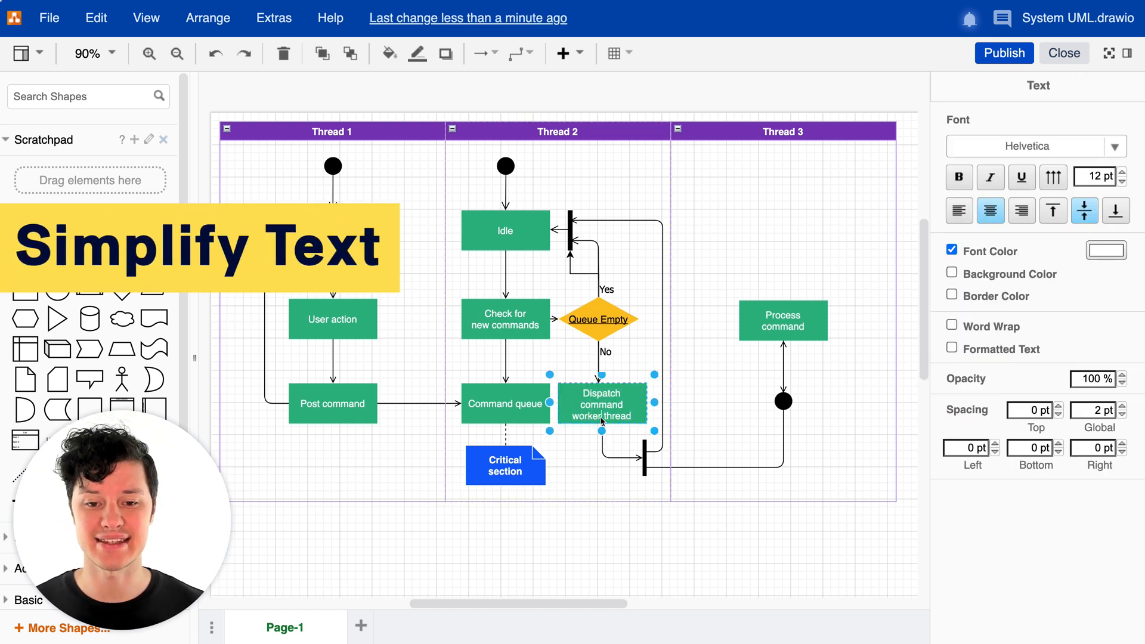